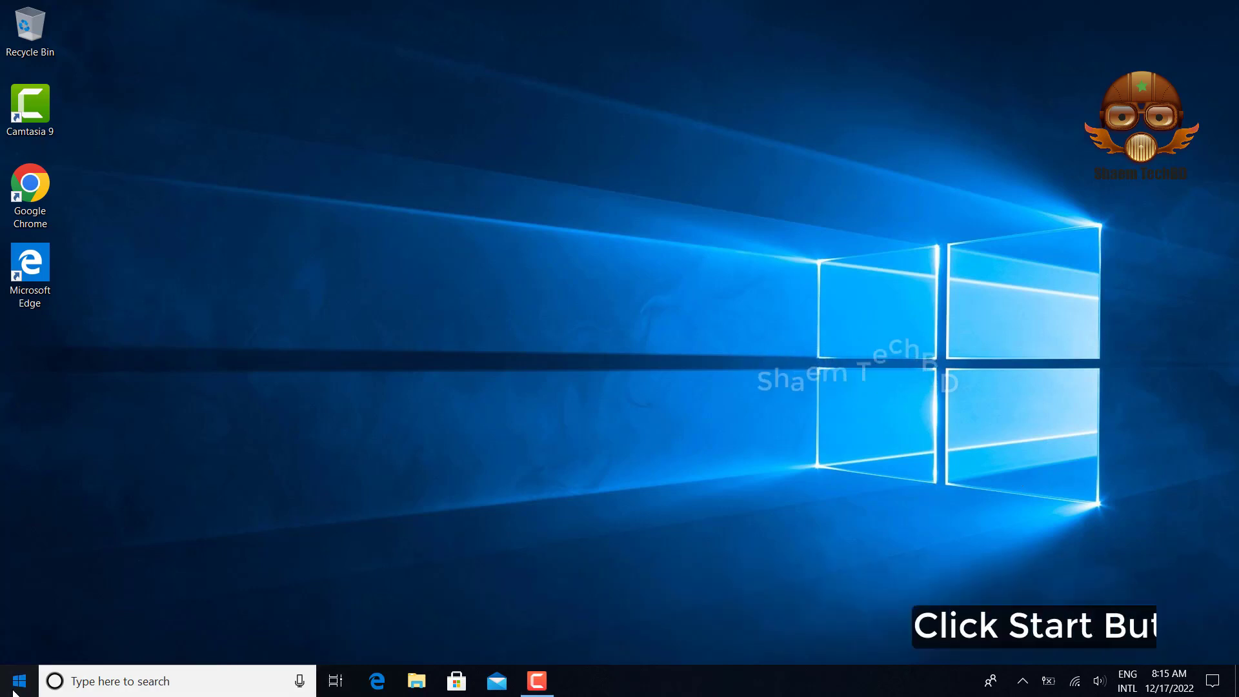
Launch Windows Settings from the Start menu to its home page of categories.
left_click(17, 680)
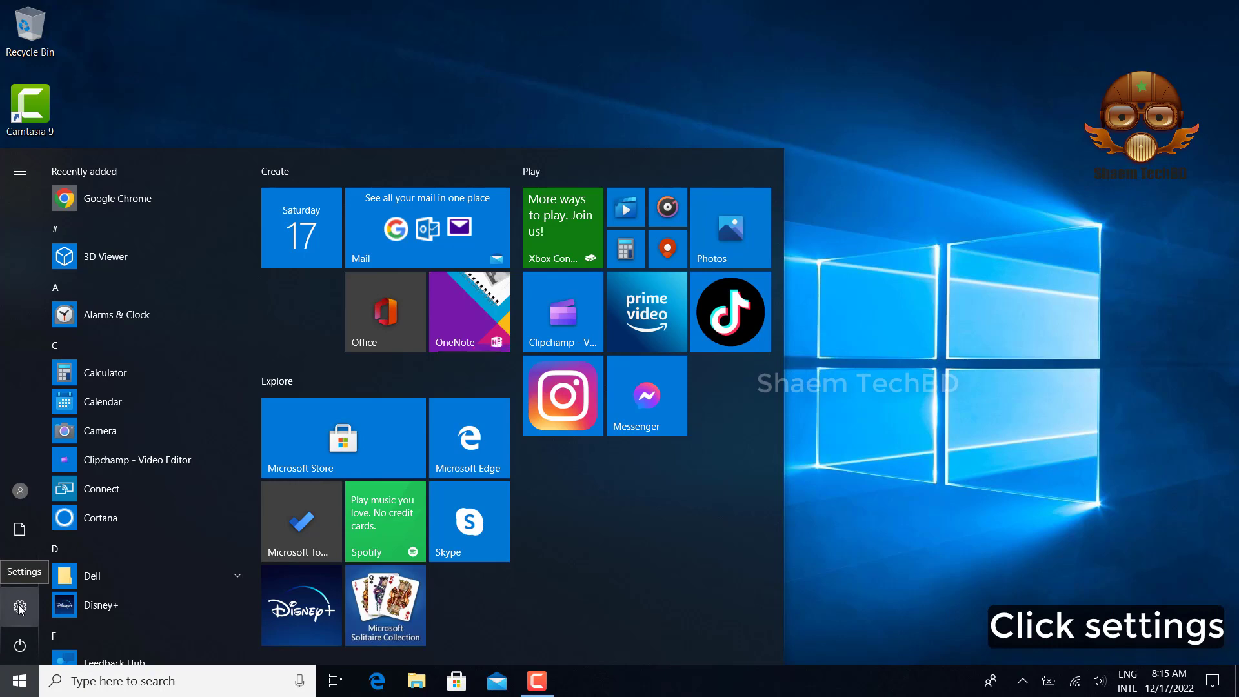
left_click(19, 607)
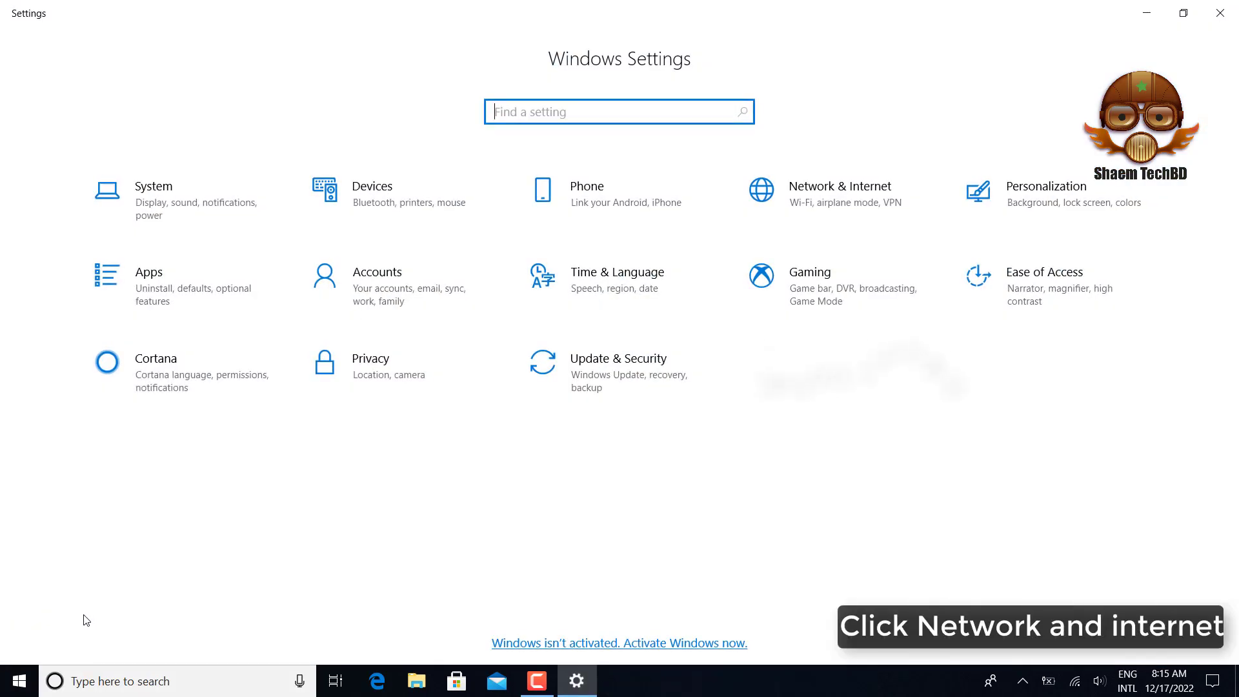
mouse_move(748, 232)
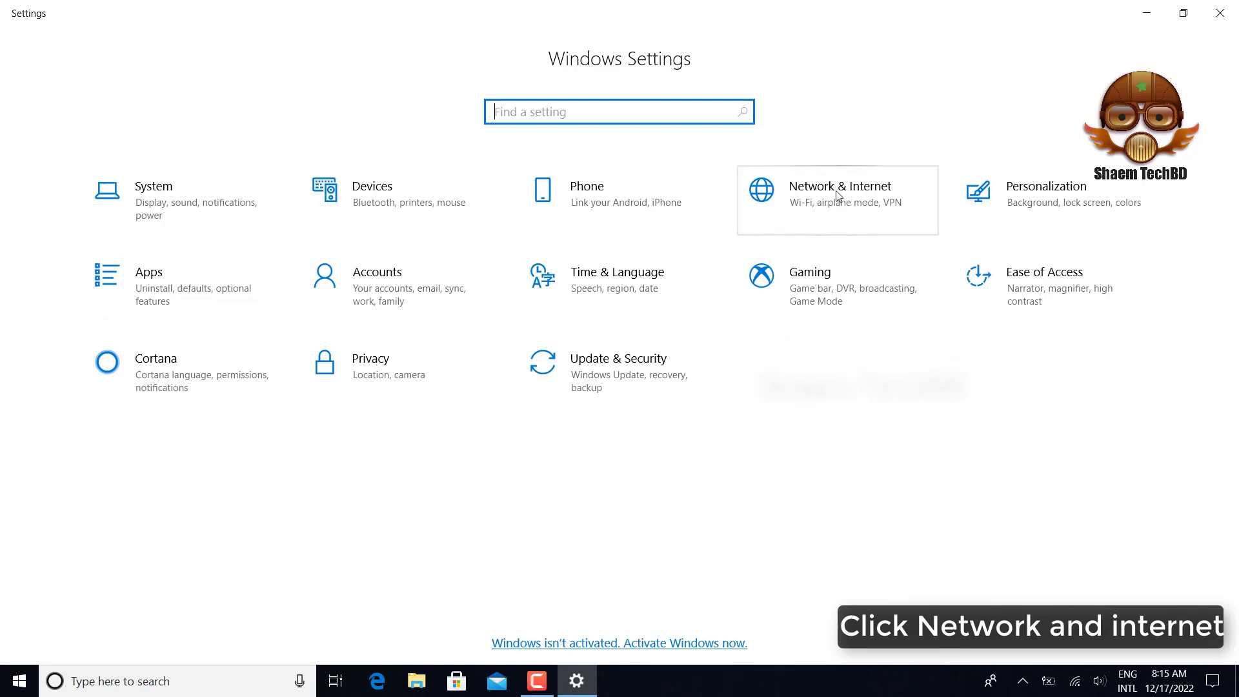
Under Network & Internet sharing options, enable 40- or 56-bit encryption file sharing for All Networks and save.
left_click(839, 194)
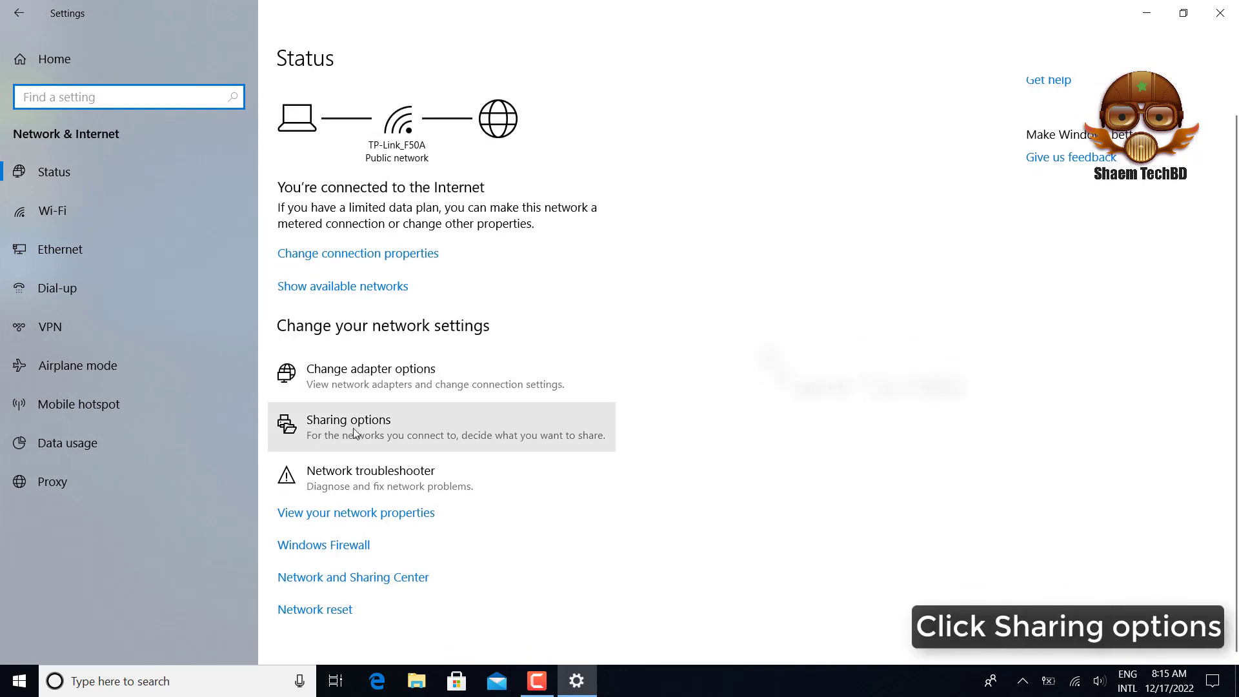
left_click(347, 419)
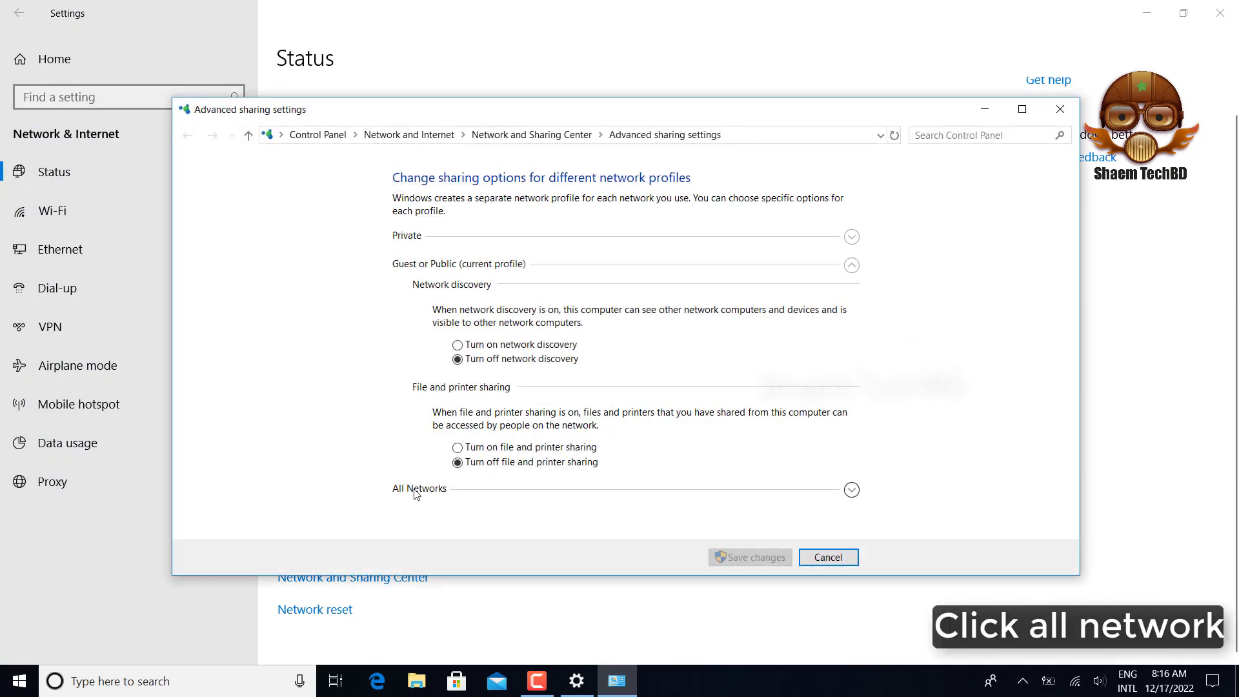
left_click(852, 491)
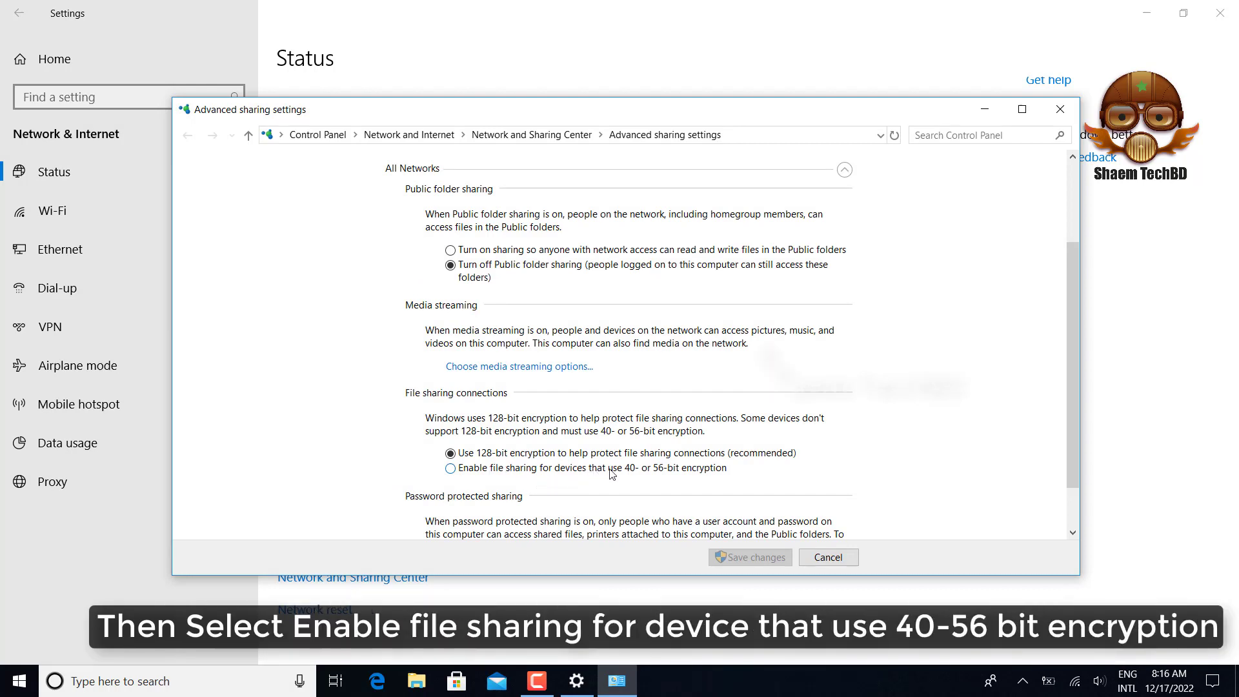
mouse_move(659, 478)
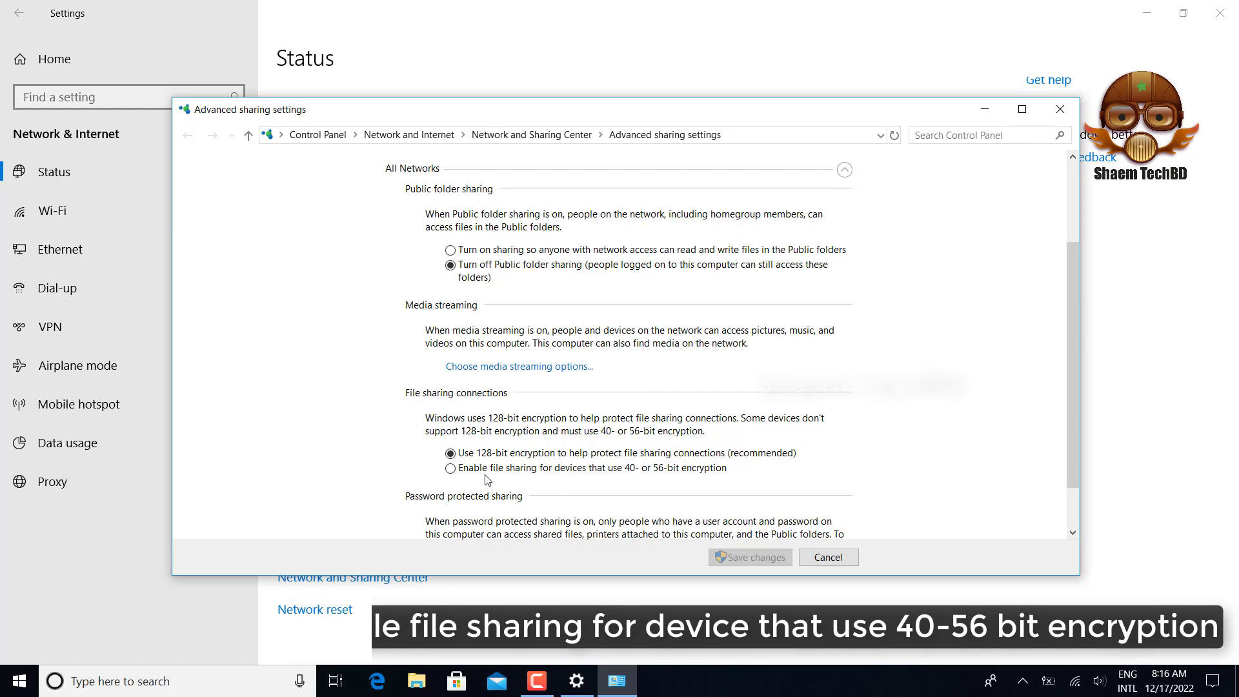
left_click(451, 467)
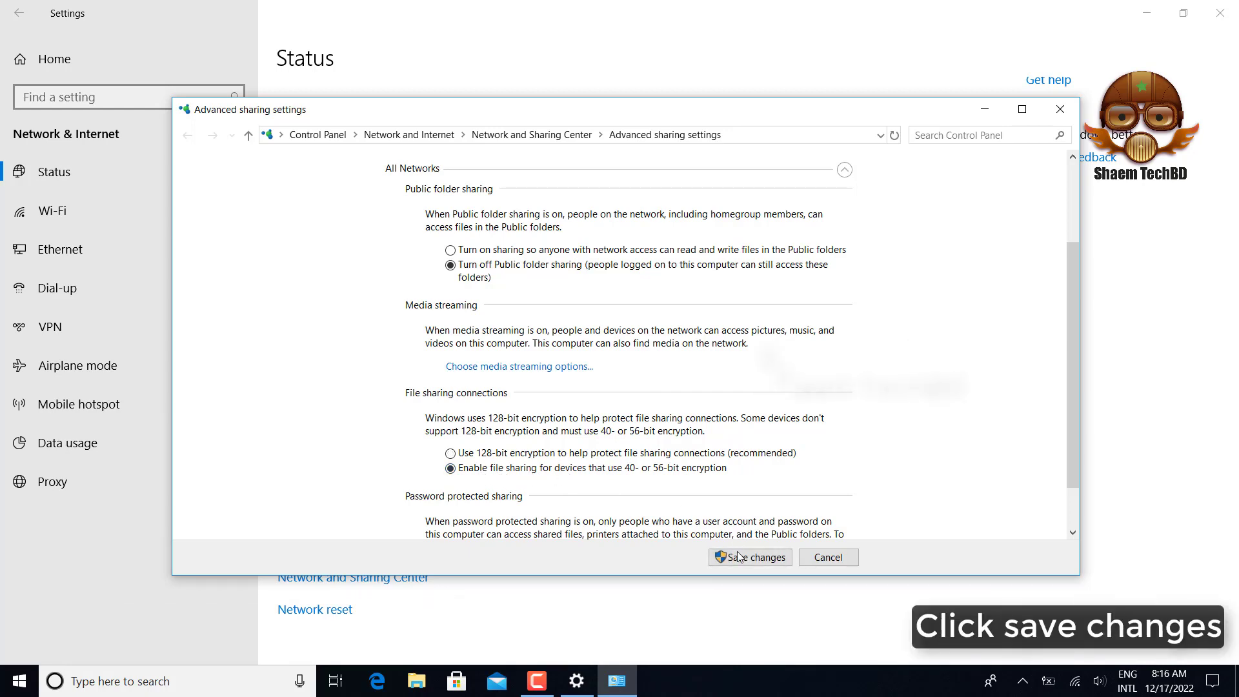
left_click(748, 557)
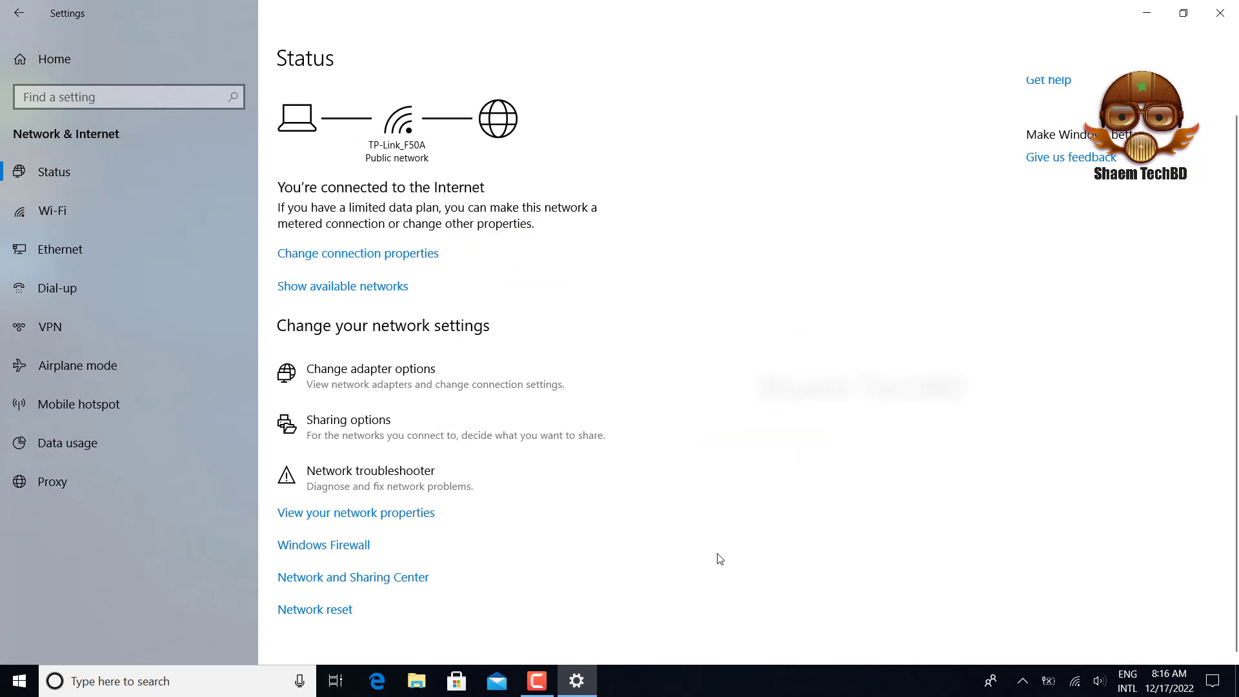
mouse_move(569, 161)
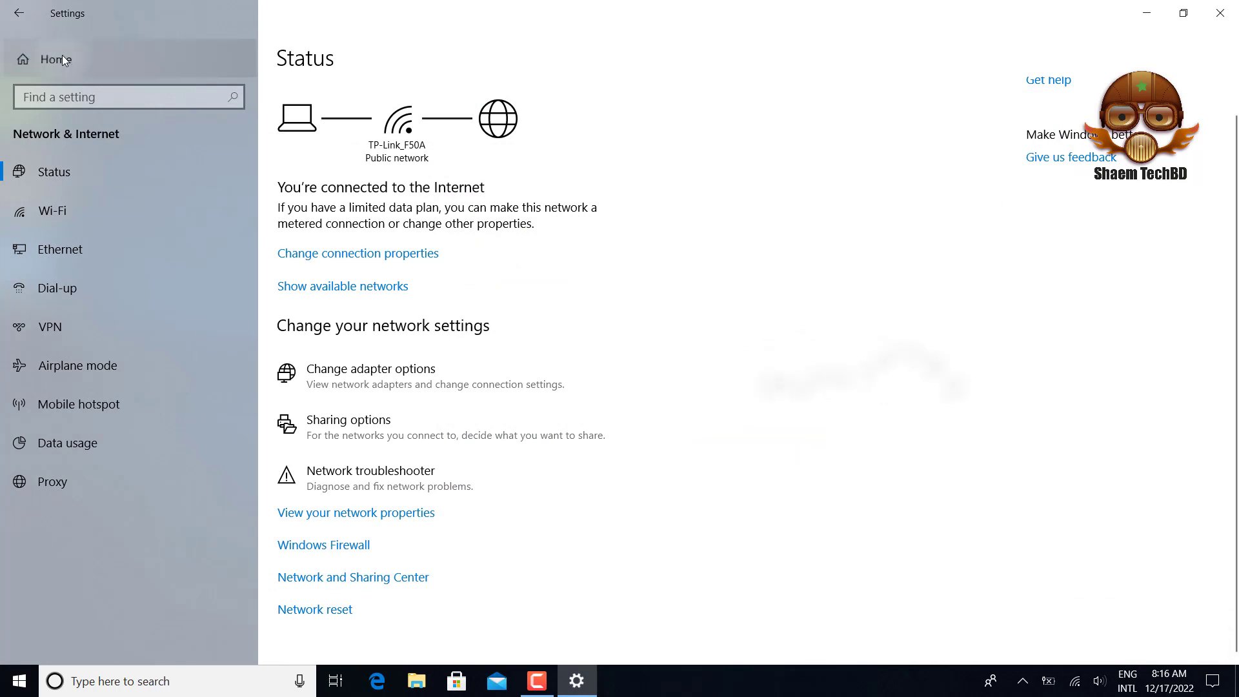
Reach the Update & Security Troubleshoot list and scroll to the Bluetooth troubleshooter.
left_click(54, 59)
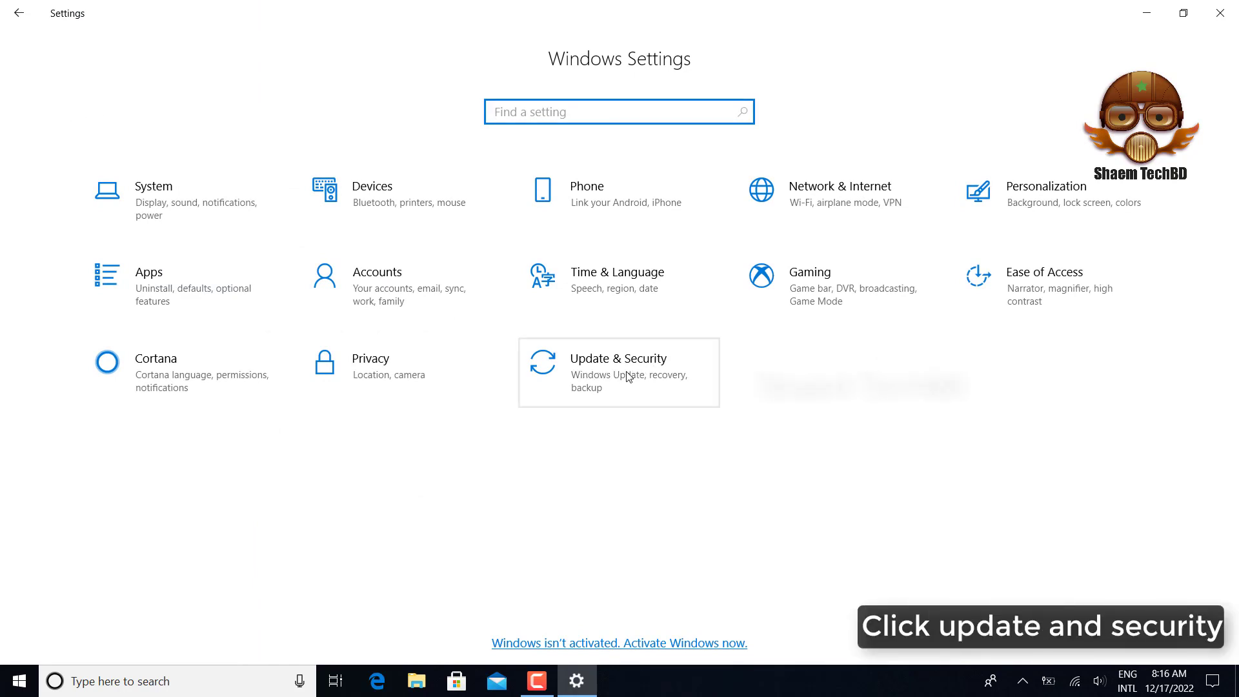
left_click(618, 368)
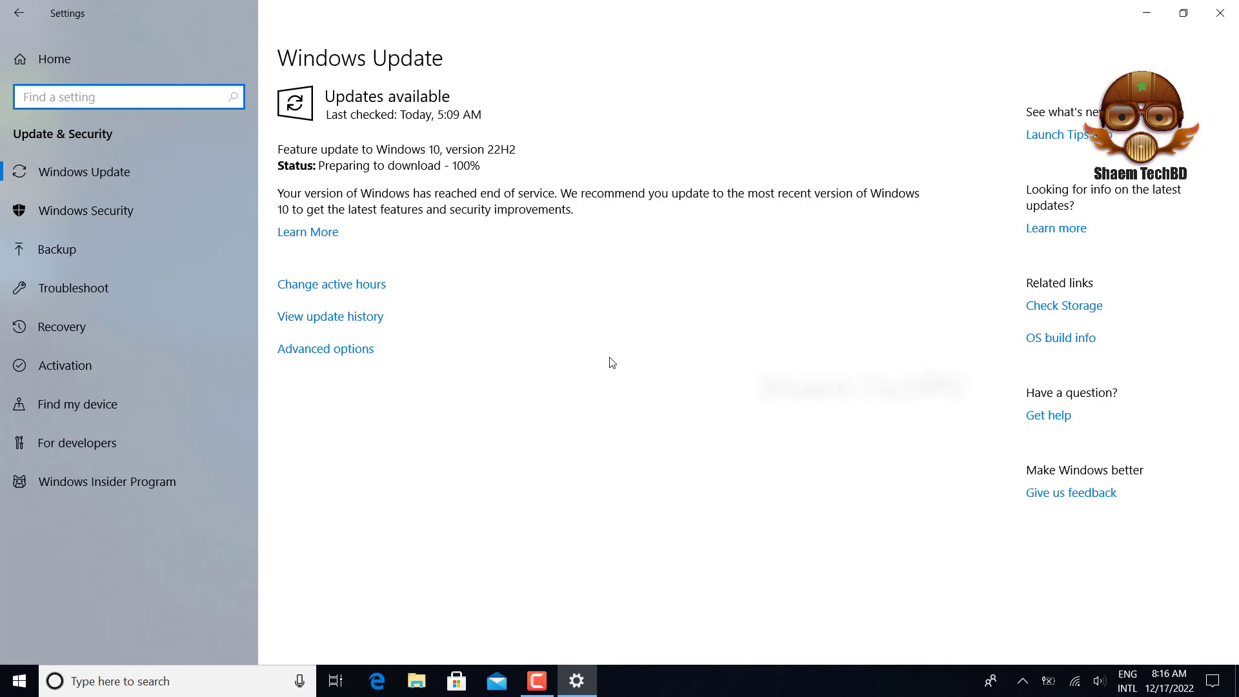
mouse_move(71, 288)
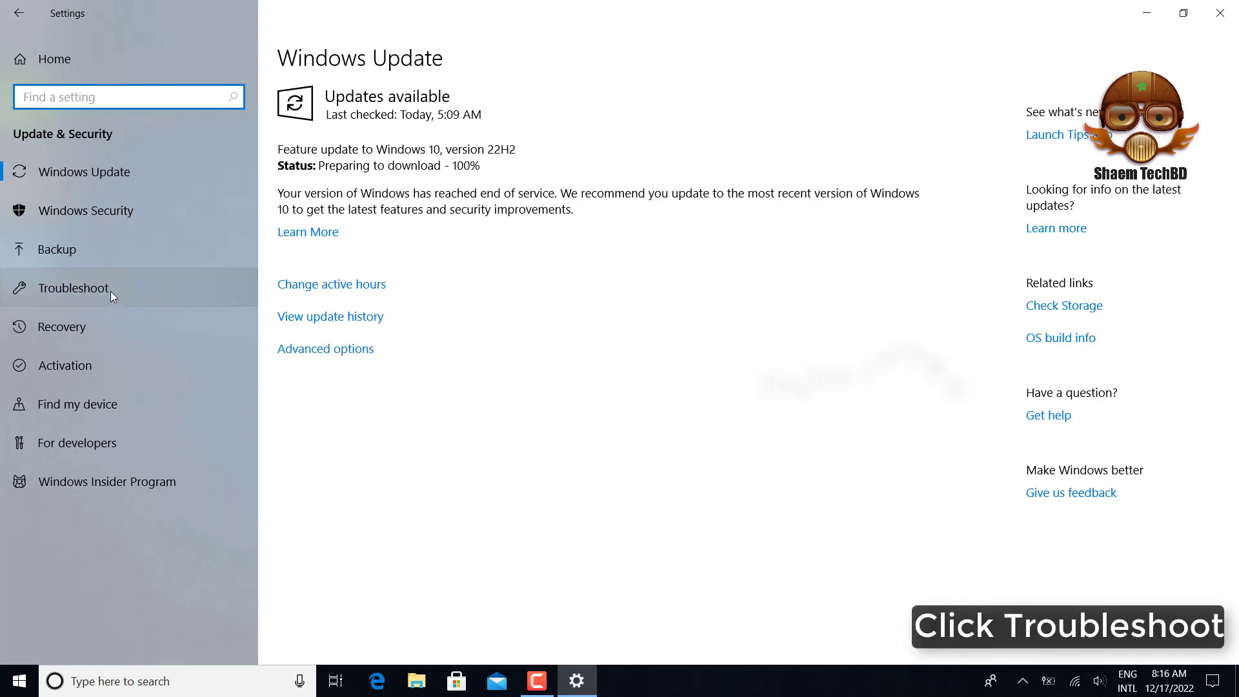
left_click(73, 288)
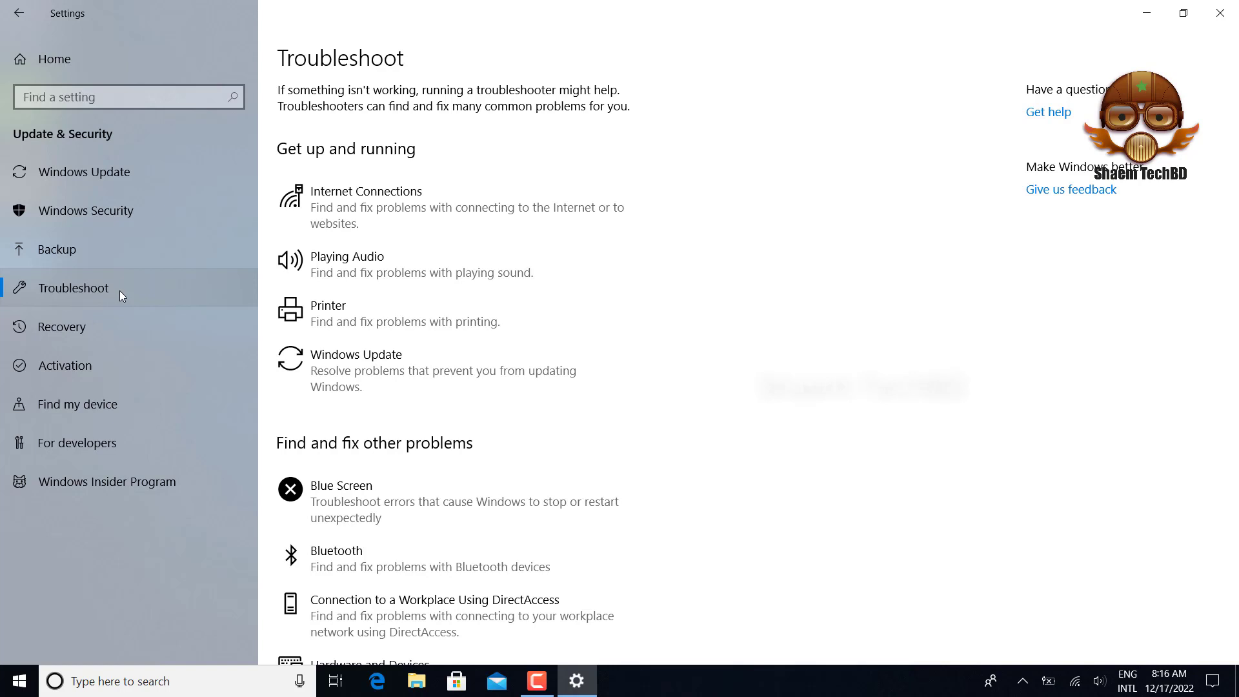
scroll("down", 3)
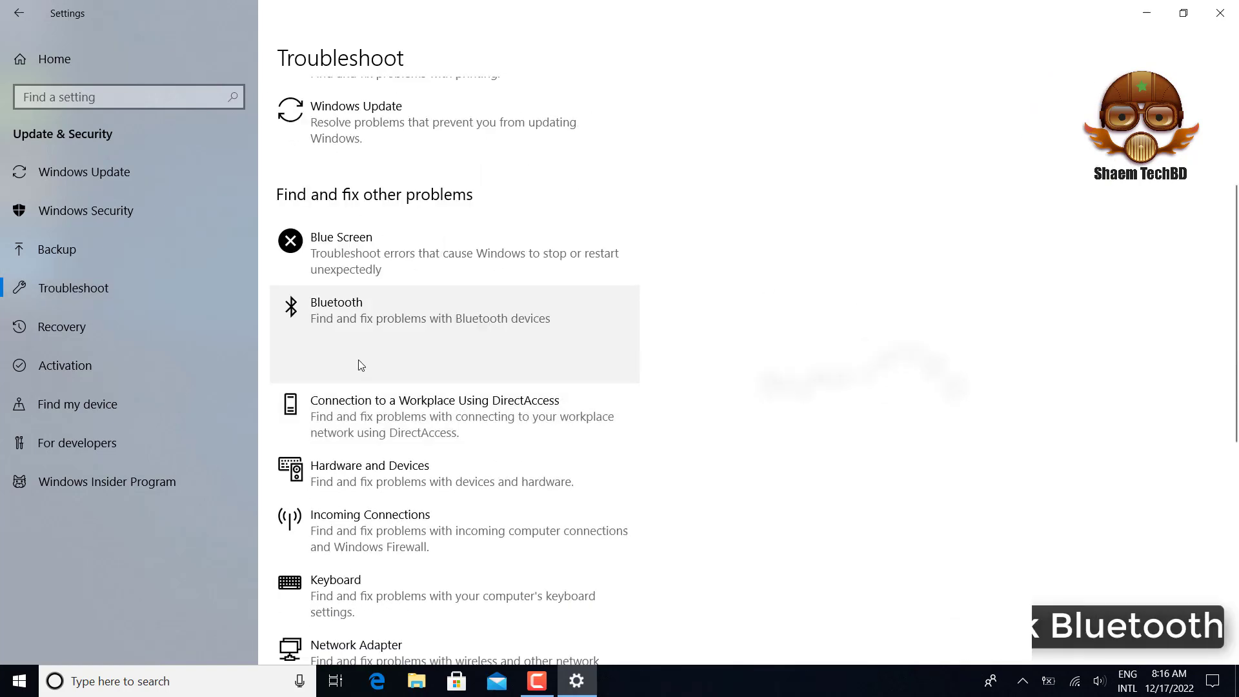
Run the Bluetooth troubleshooter until radio status is reported fixed, then close it.
left_click(454, 310)
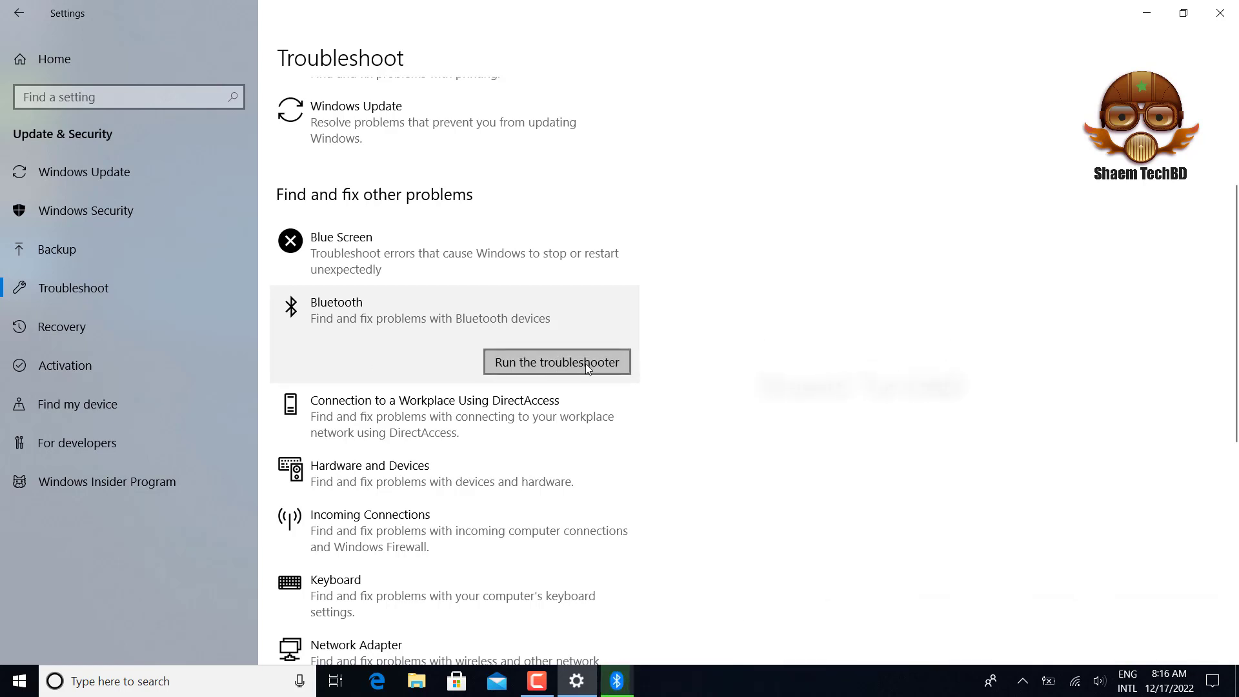
left_click(555, 361)
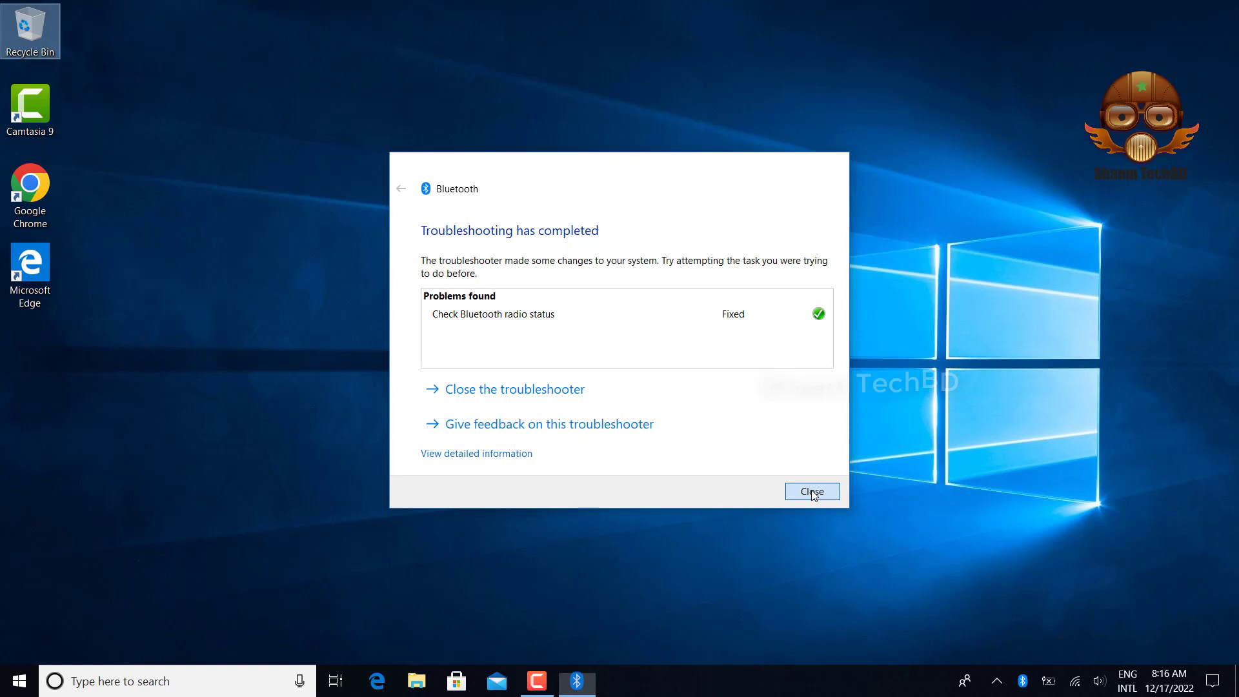
left_click(811, 490)
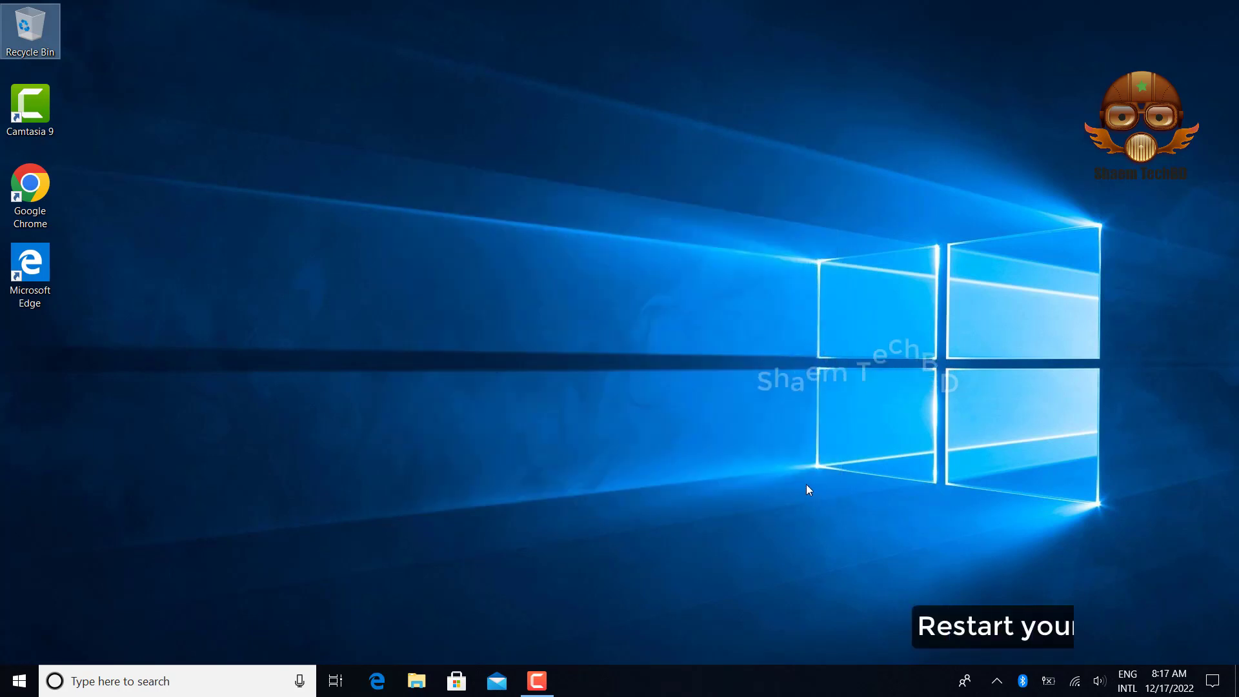